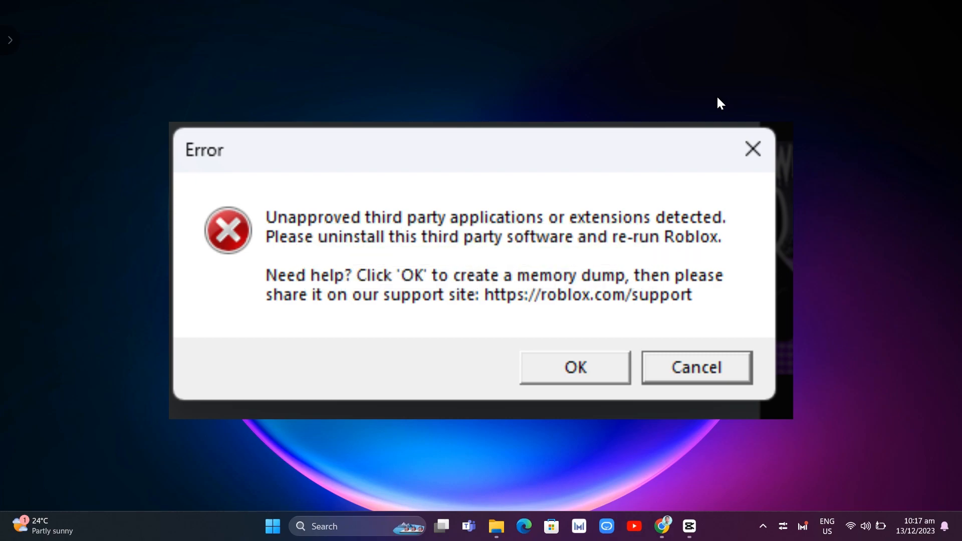
{"action": "mouse_move", "coordinate": [918, 398]}
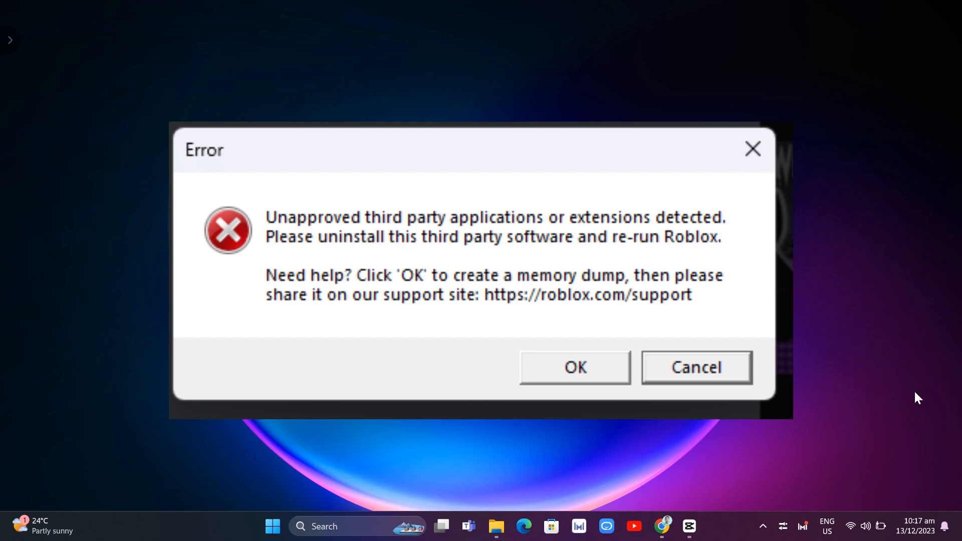
{"action": "mouse_move", "coordinate": [914, 418]}
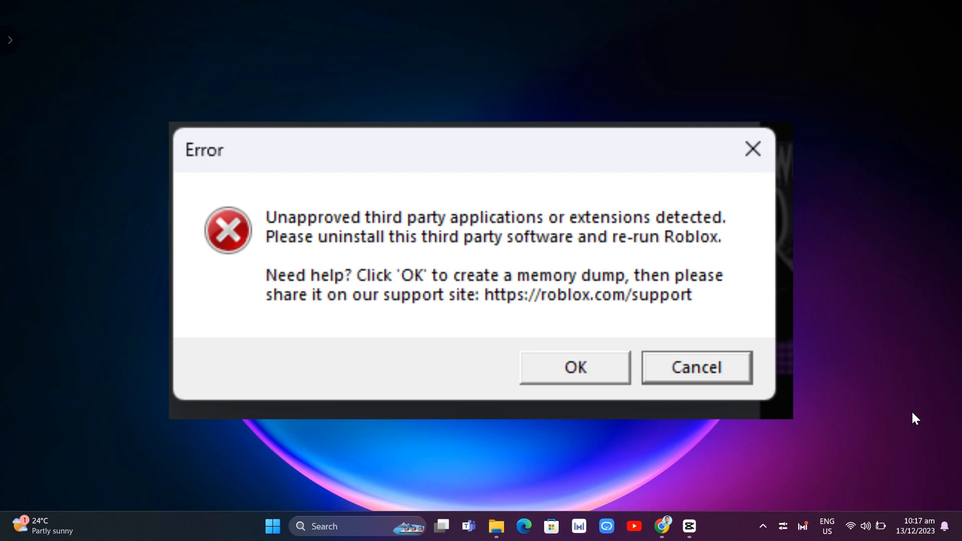
- Dismiss the Roblox 'unapproved third party applications' error dialog
{"action": "left_click", "coordinate": [696, 367]}
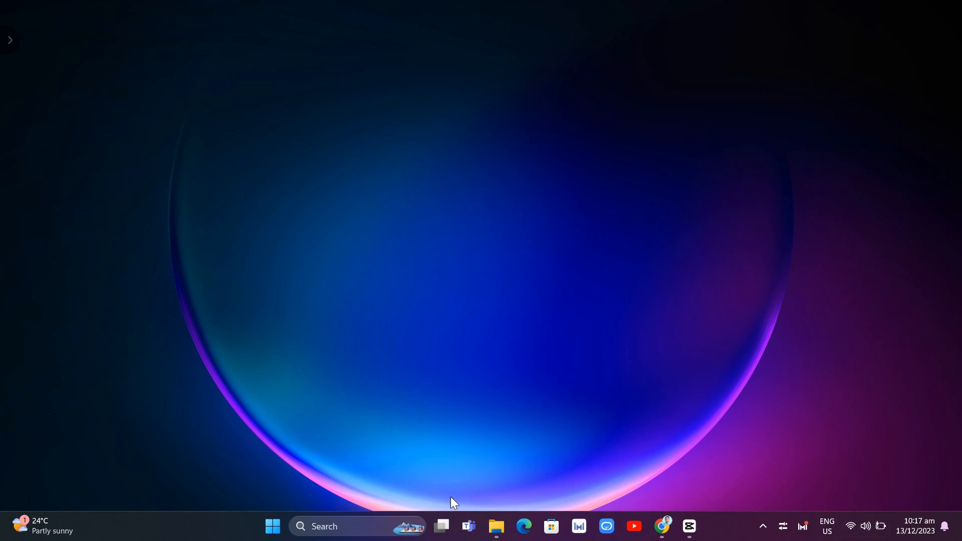
- Review running processes in Task Manager via the taskbar menu, then close it
{"action": "right_click", "coordinate": [734, 533]}
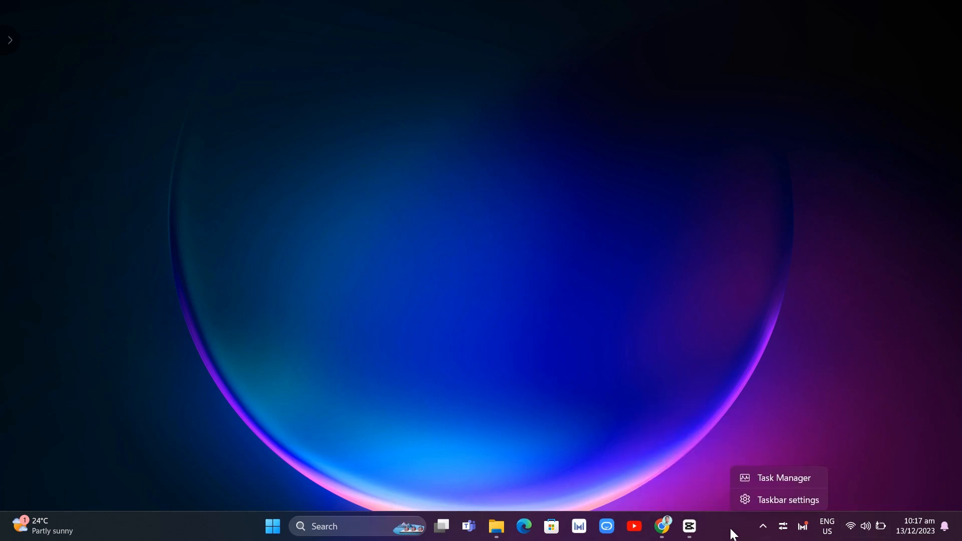
{"action": "left_click", "coordinate": [768, 485]}
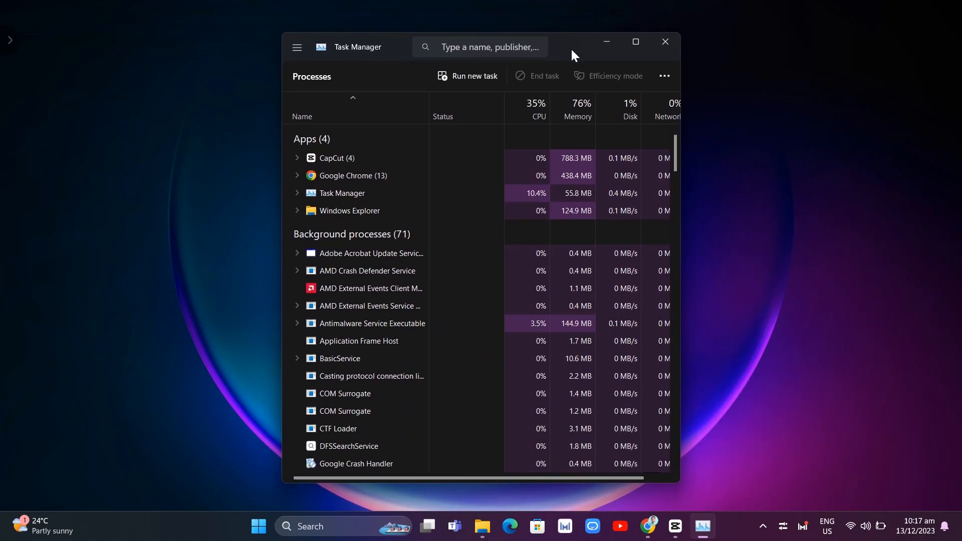
{"action": "mouse_move", "coordinate": [366, 310]}
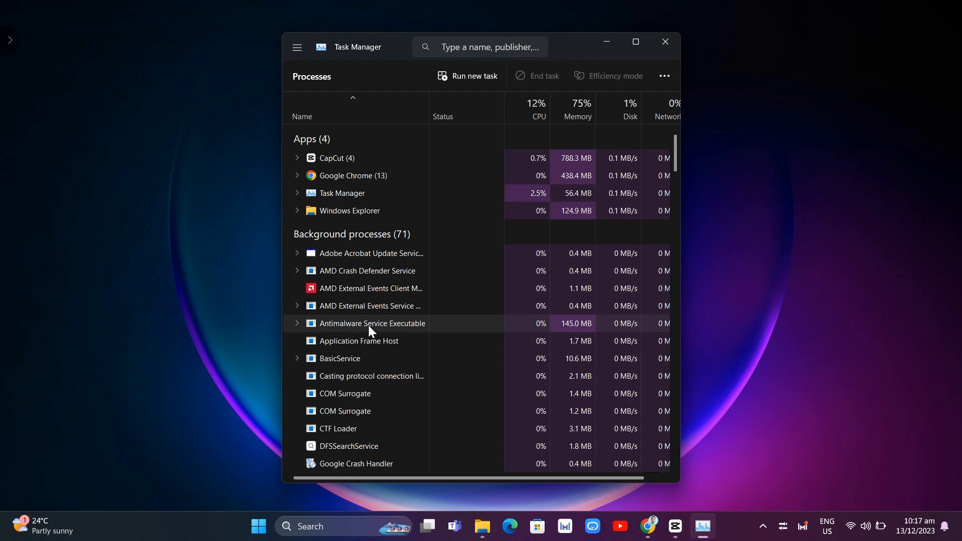
{"action": "scroll", "scroll_direction": "down", "scroll_amount": 3}
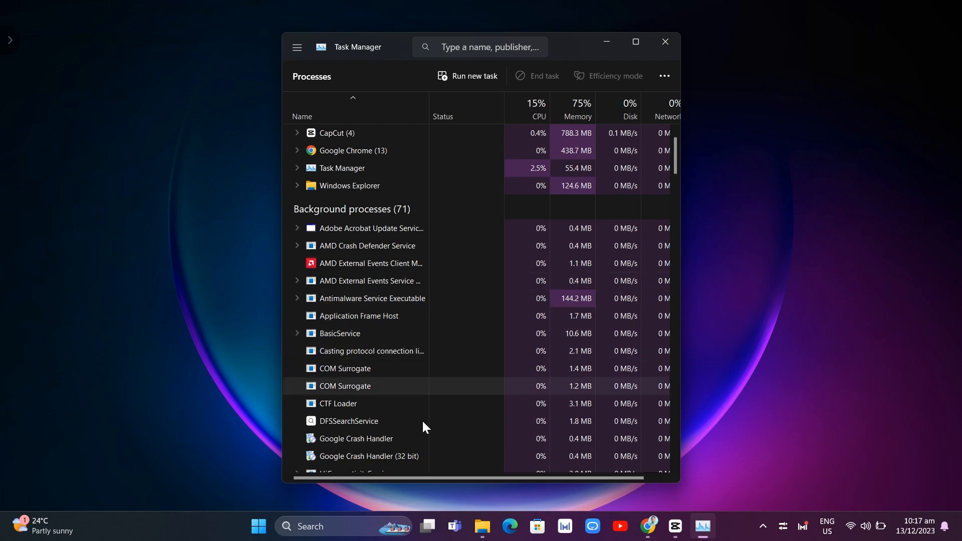
{"action": "scroll", "scroll_direction": "down", "scroll_amount": 3}
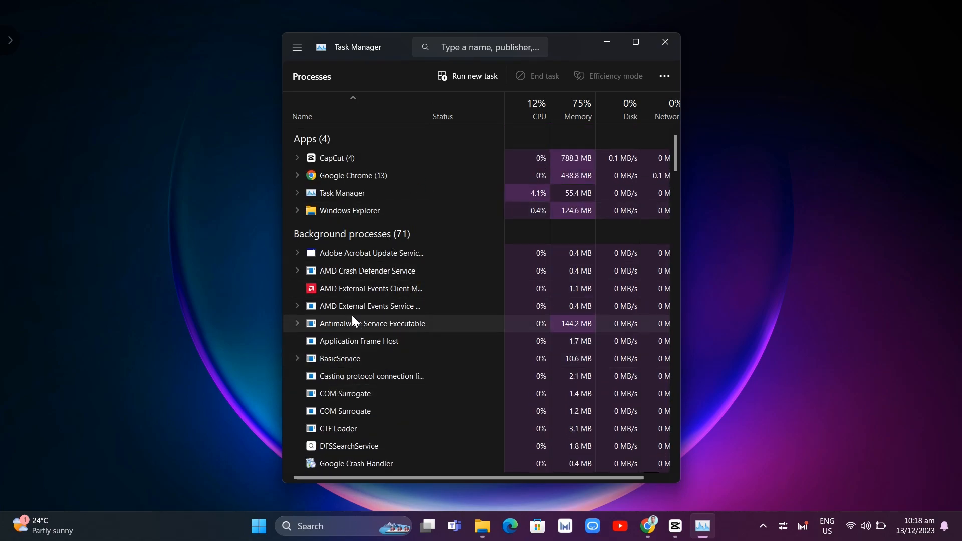
{"action": "right_click", "coordinate": [349, 211]}
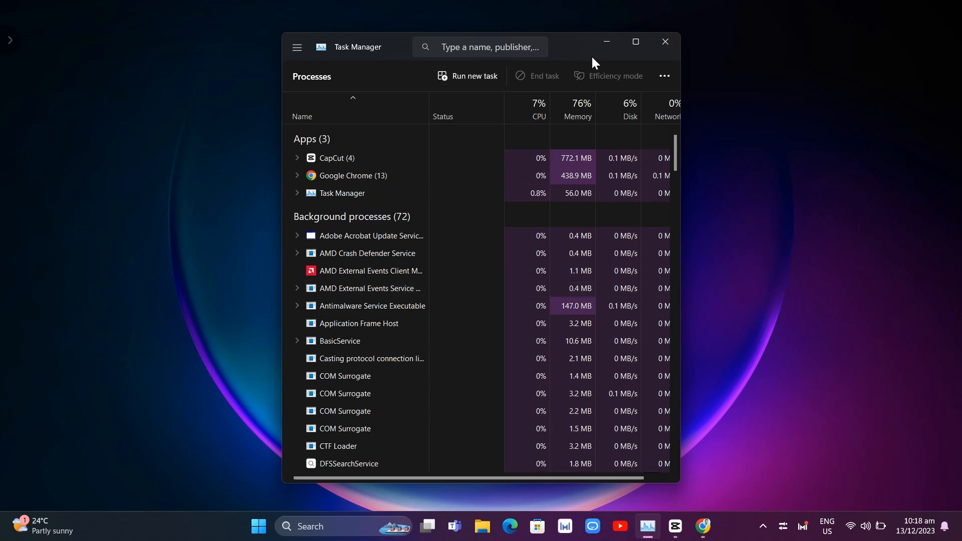
{"action": "left_click", "coordinate": [665, 42]}
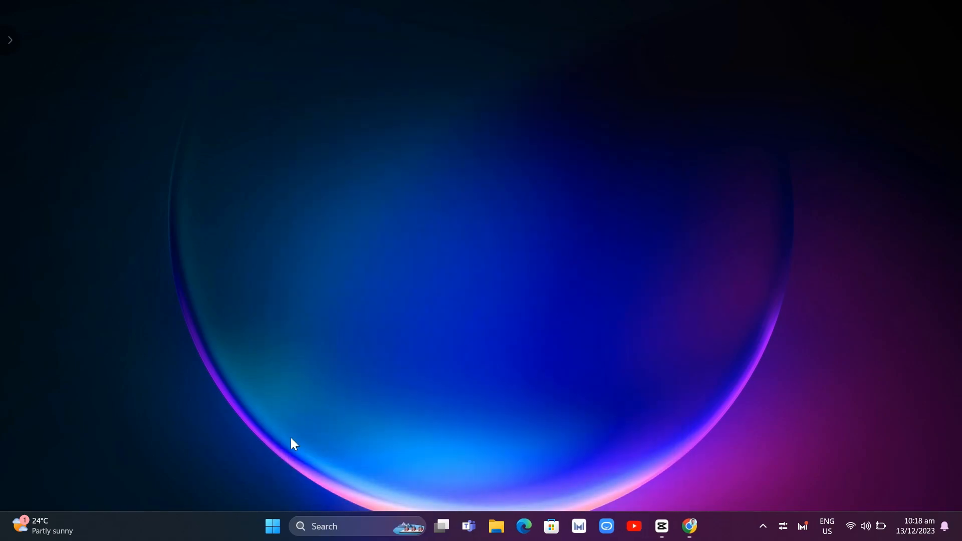
{"action": "mouse_move", "coordinate": [273, 527]}
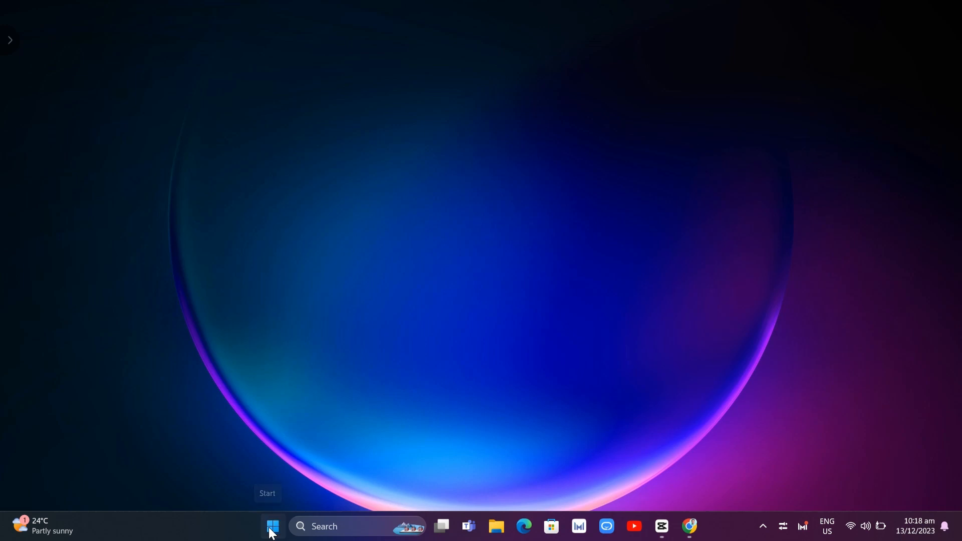
- Check the Restart option under Start's power menu, then launch Settings
{"action": "left_click", "coordinate": [273, 526]}
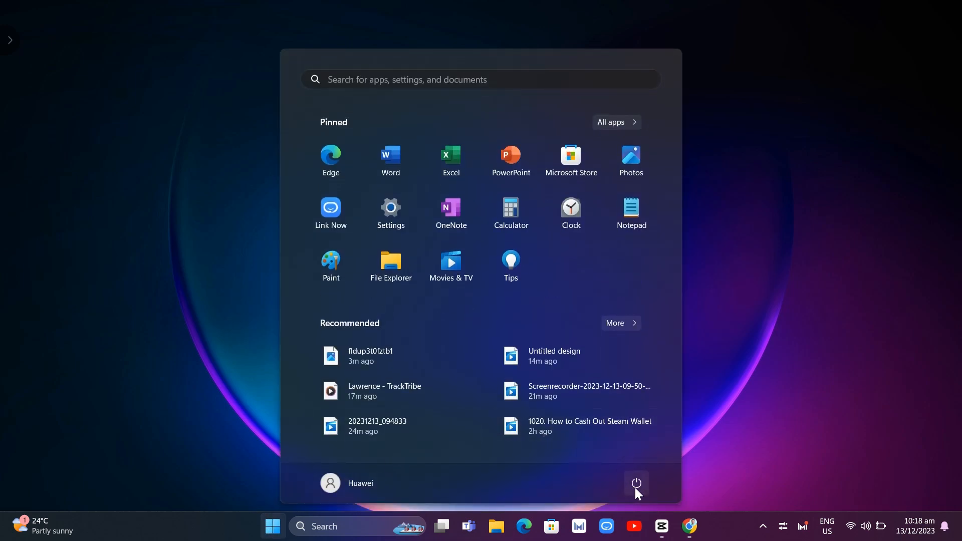
{"action": "left_click", "coordinate": [637, 486]}
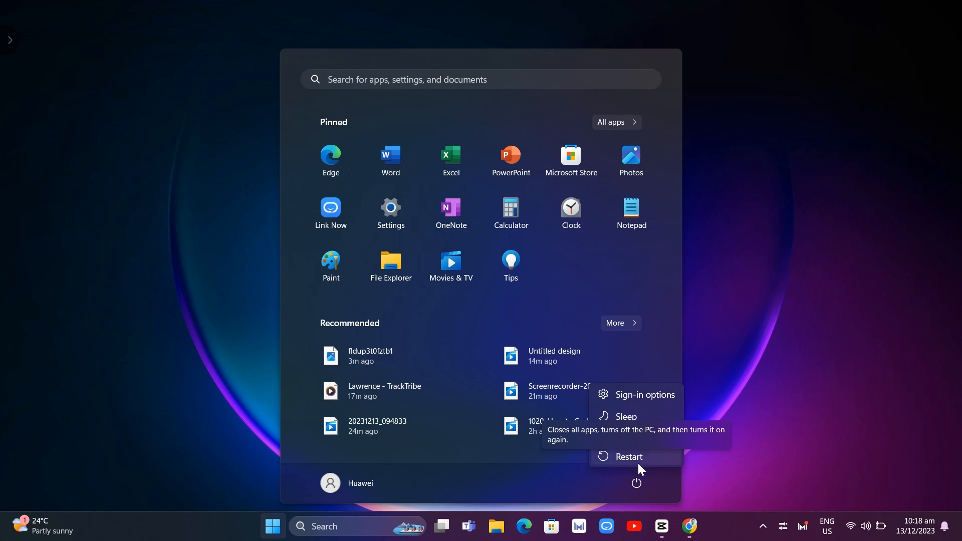
{"action": "mouse_move", "coordinate": [649, 471]}
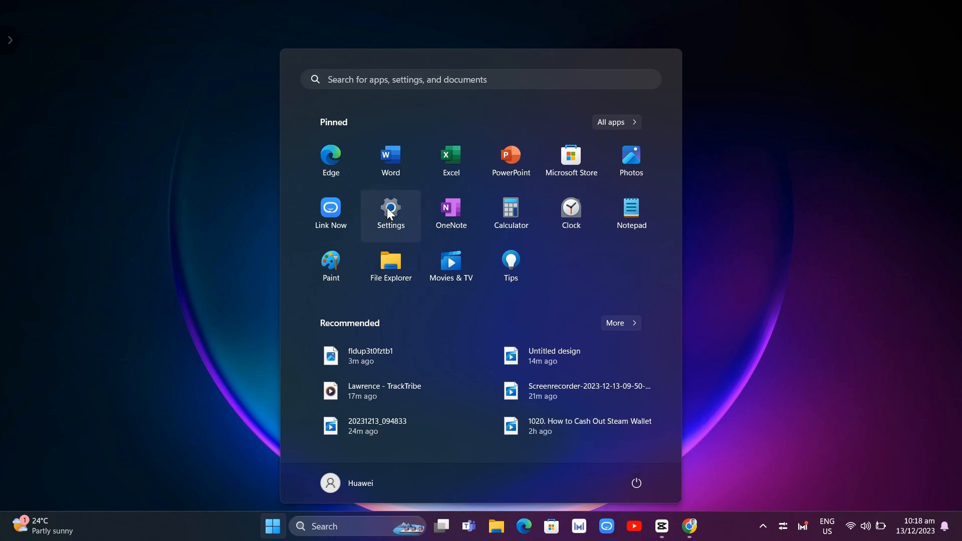
{"action": "left_click", "coordinate": [390, 211]}
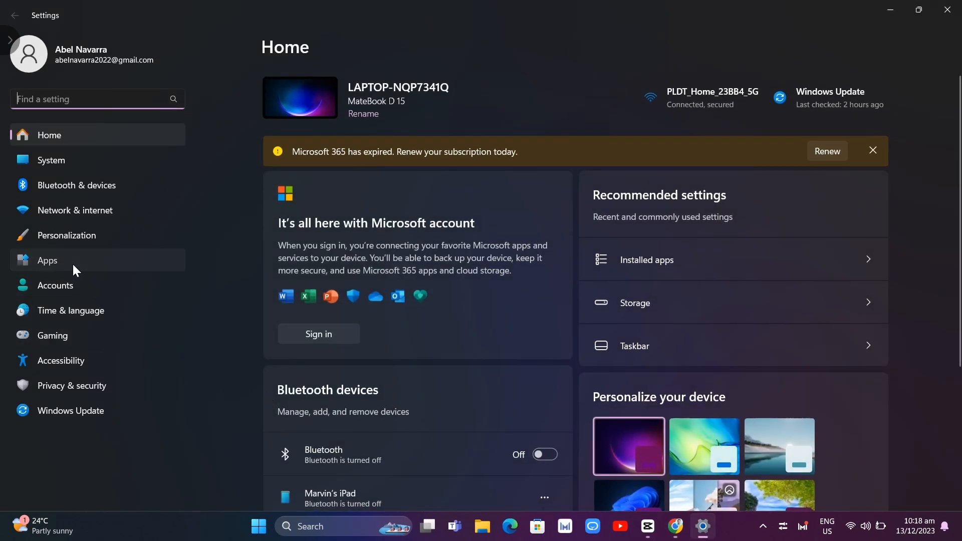
- Search the Installed apps list for 'roblox'
{"action": "left_click", "coordinate": [47, 261]}
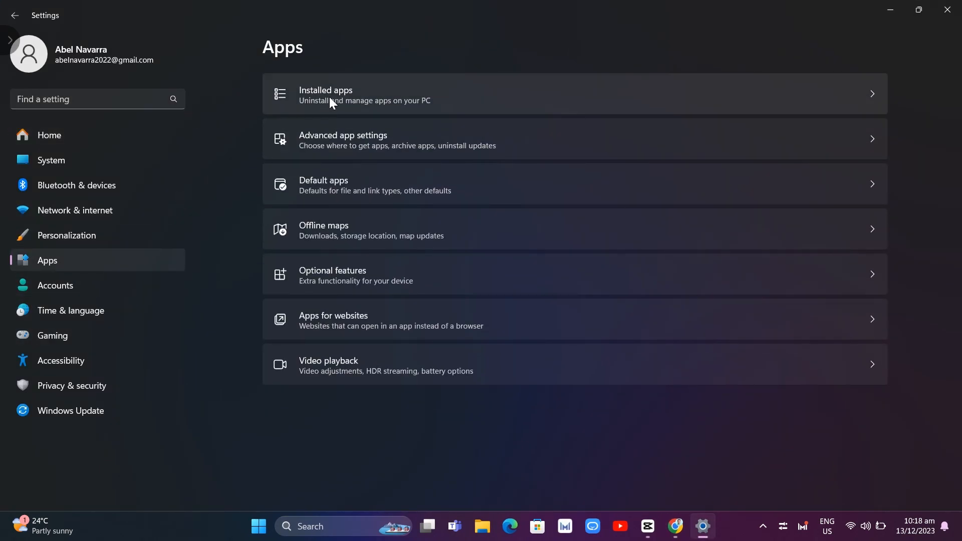
{"action": "left_click", "coordinate": [326, 95]}
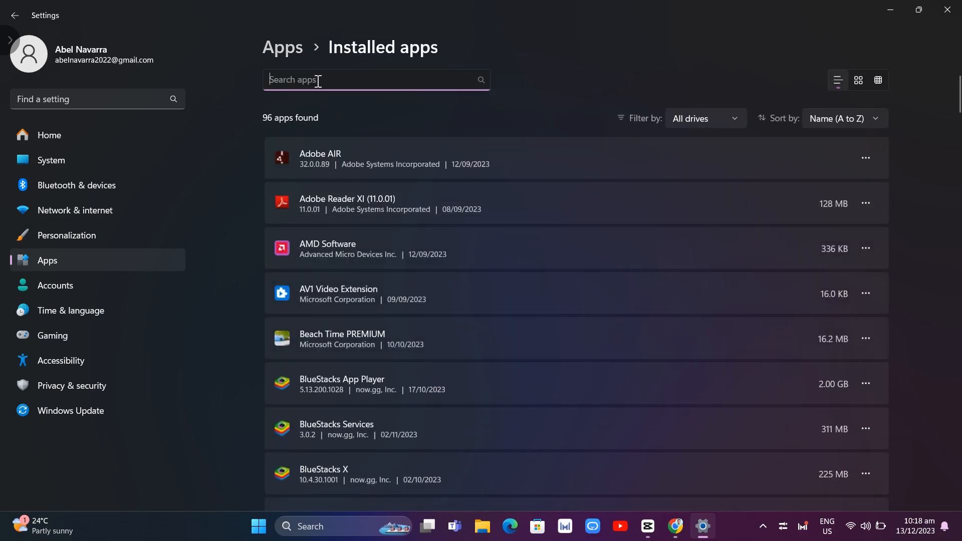
{"action": "type", "text": "roblo"}
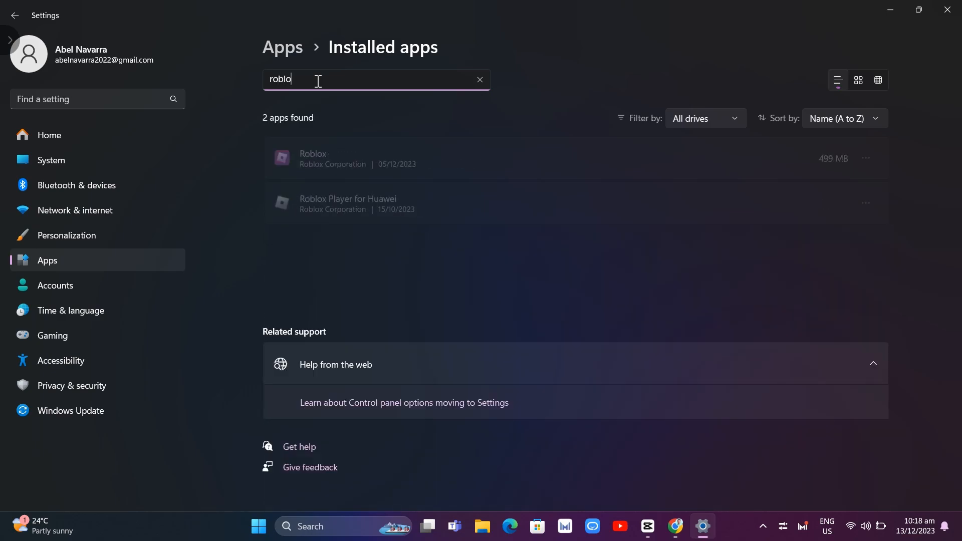
{"action": "type", "text": "x"}
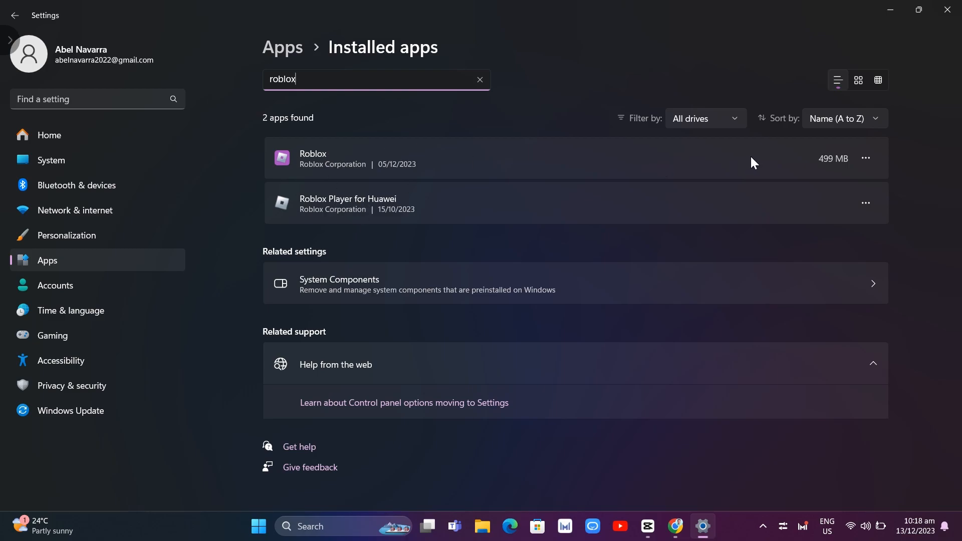
{"action": "mouse_move", "coordinate": [865, 159]}
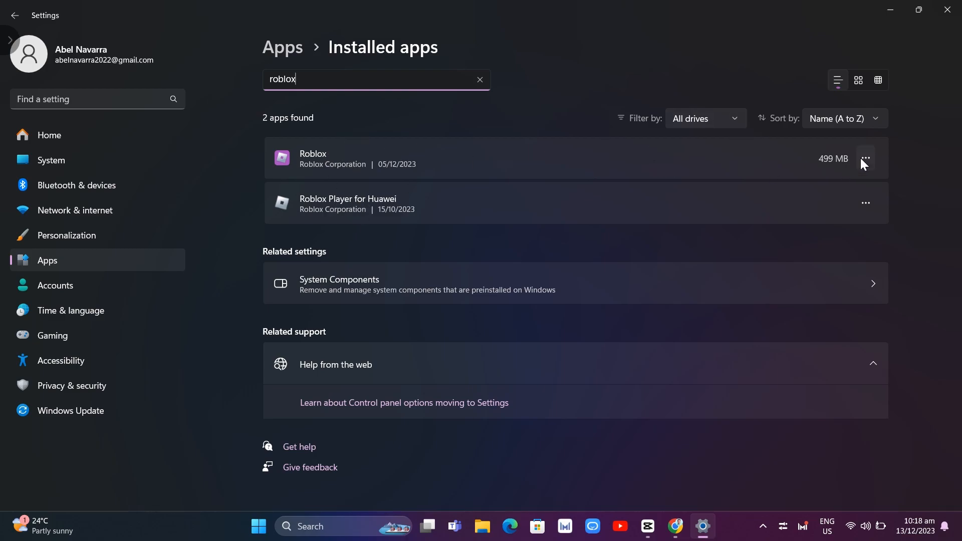
- Uninstall Roblox from its options menu
{"action": "left_click", "coordinate": [865, 159]}
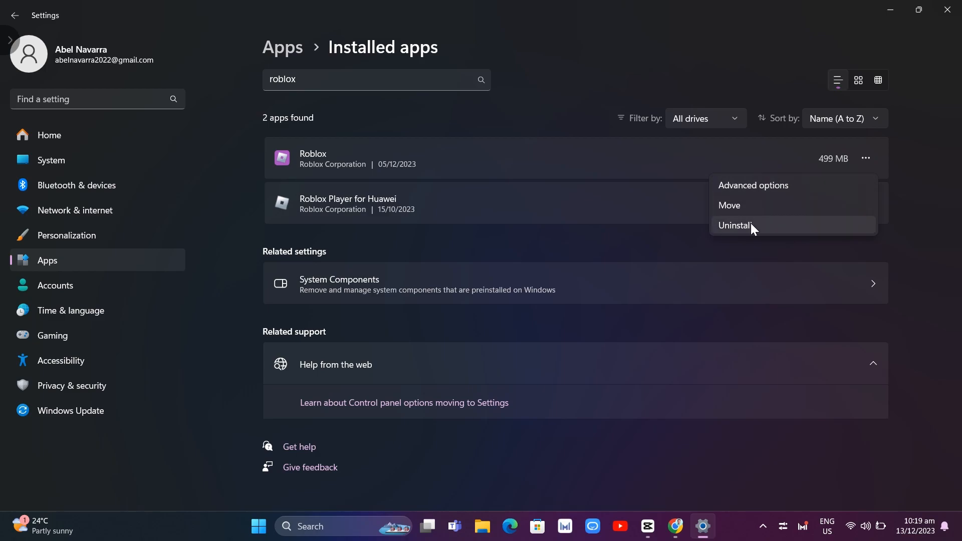
{"action": "left_click", "coordinate": [866, 202]}
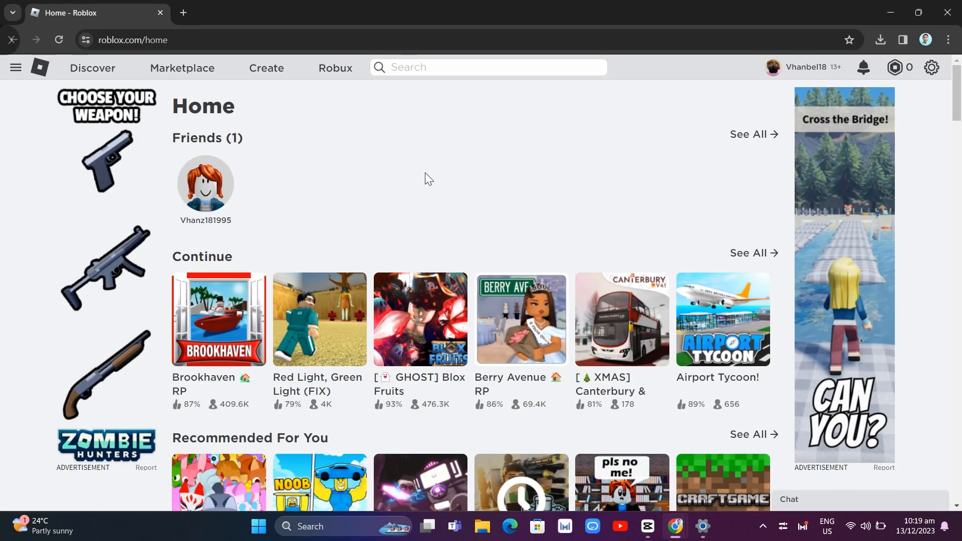
{"action": "mouse_move", "coordinate": [414, 170]}
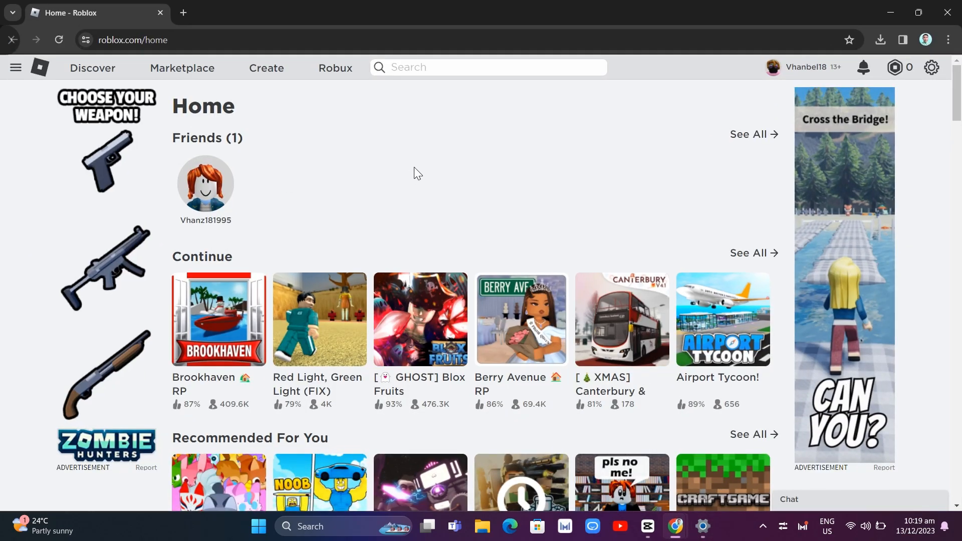
- Open the Red Light, Green Light (FIX) game from the Continue row on roblox.com/home
{"action": "left_click", "coordinate": [319, 319]}
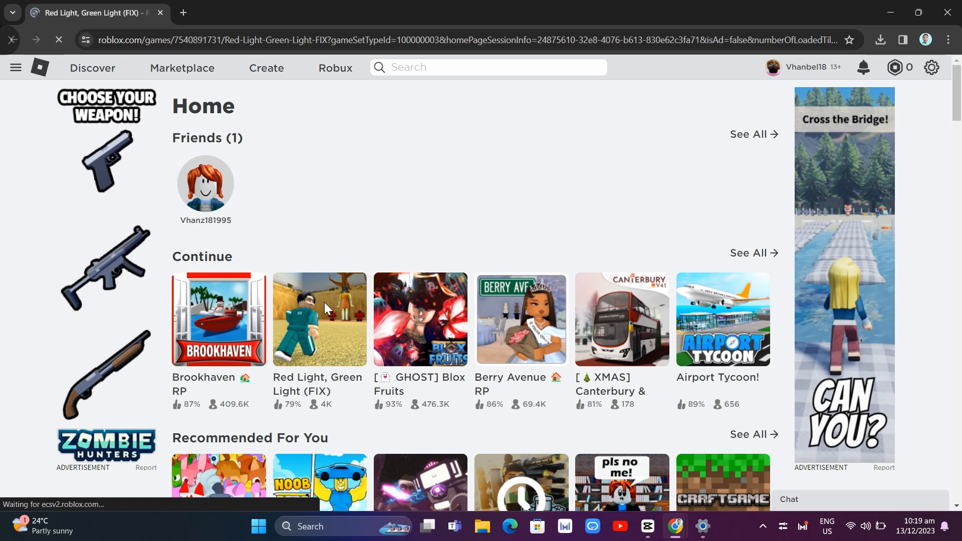
{"action": "left_click", "coordinate": [319, 319]}
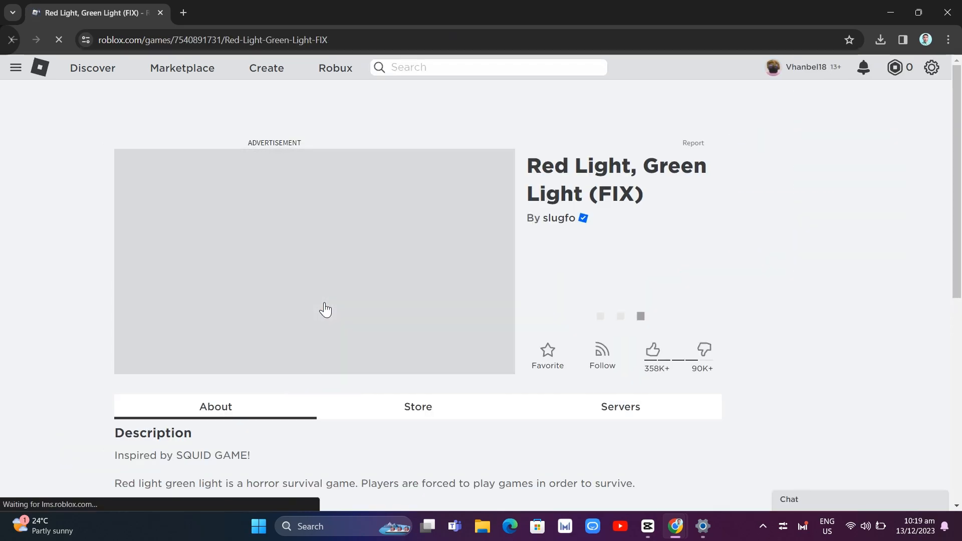